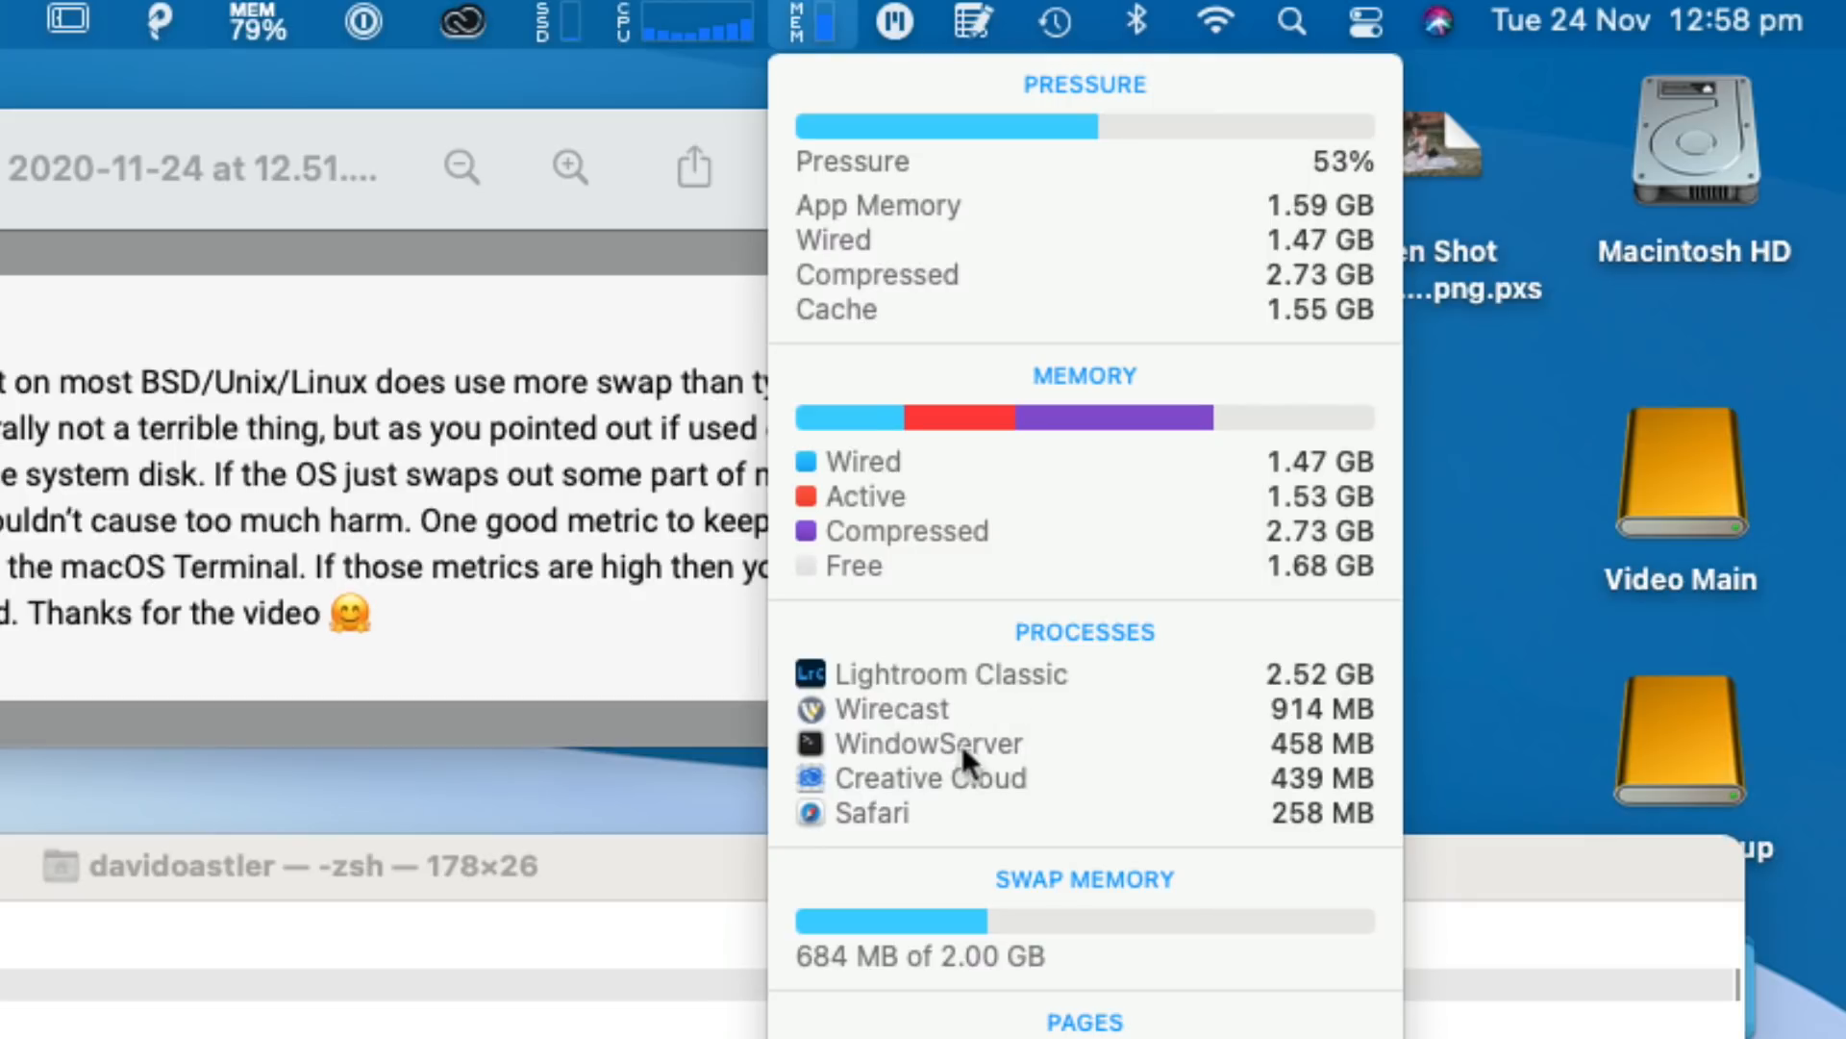
mouse_move(963, 821)
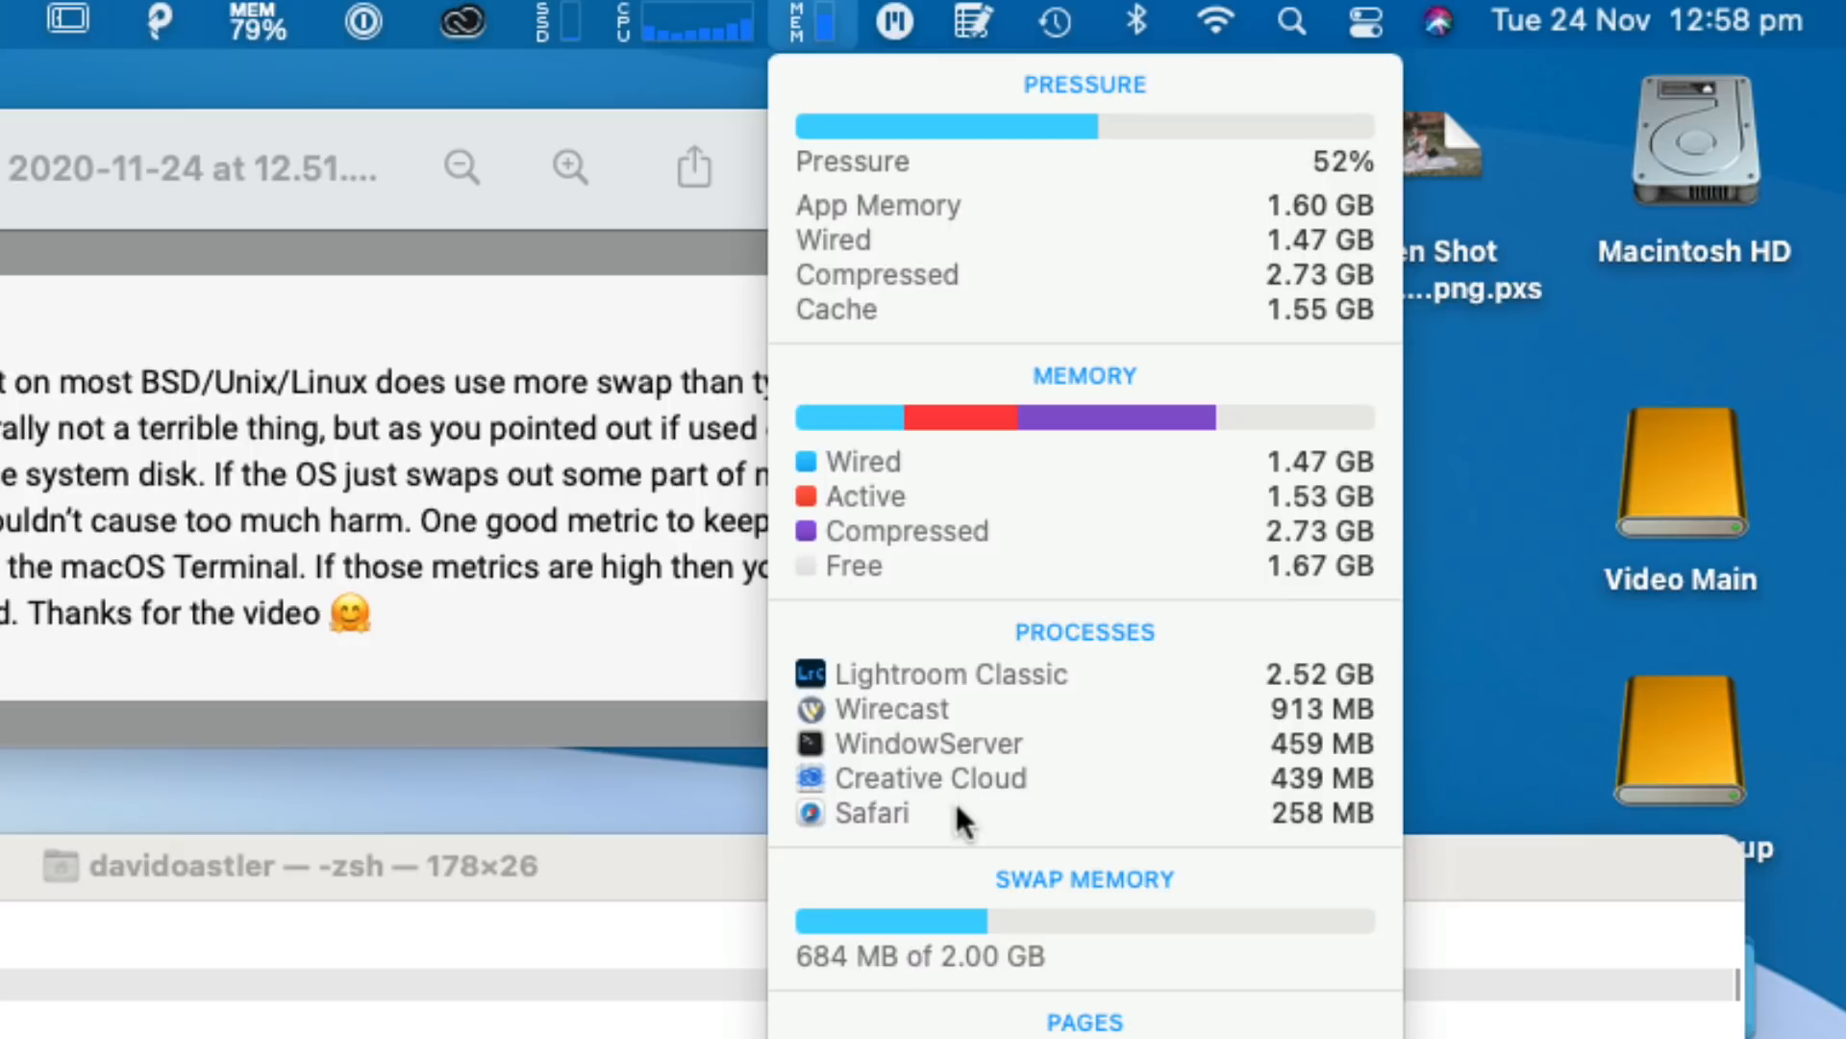
Bring up the iStatistica system dashboard from the menu bar for the Mac mini.
left_click(810, 24)
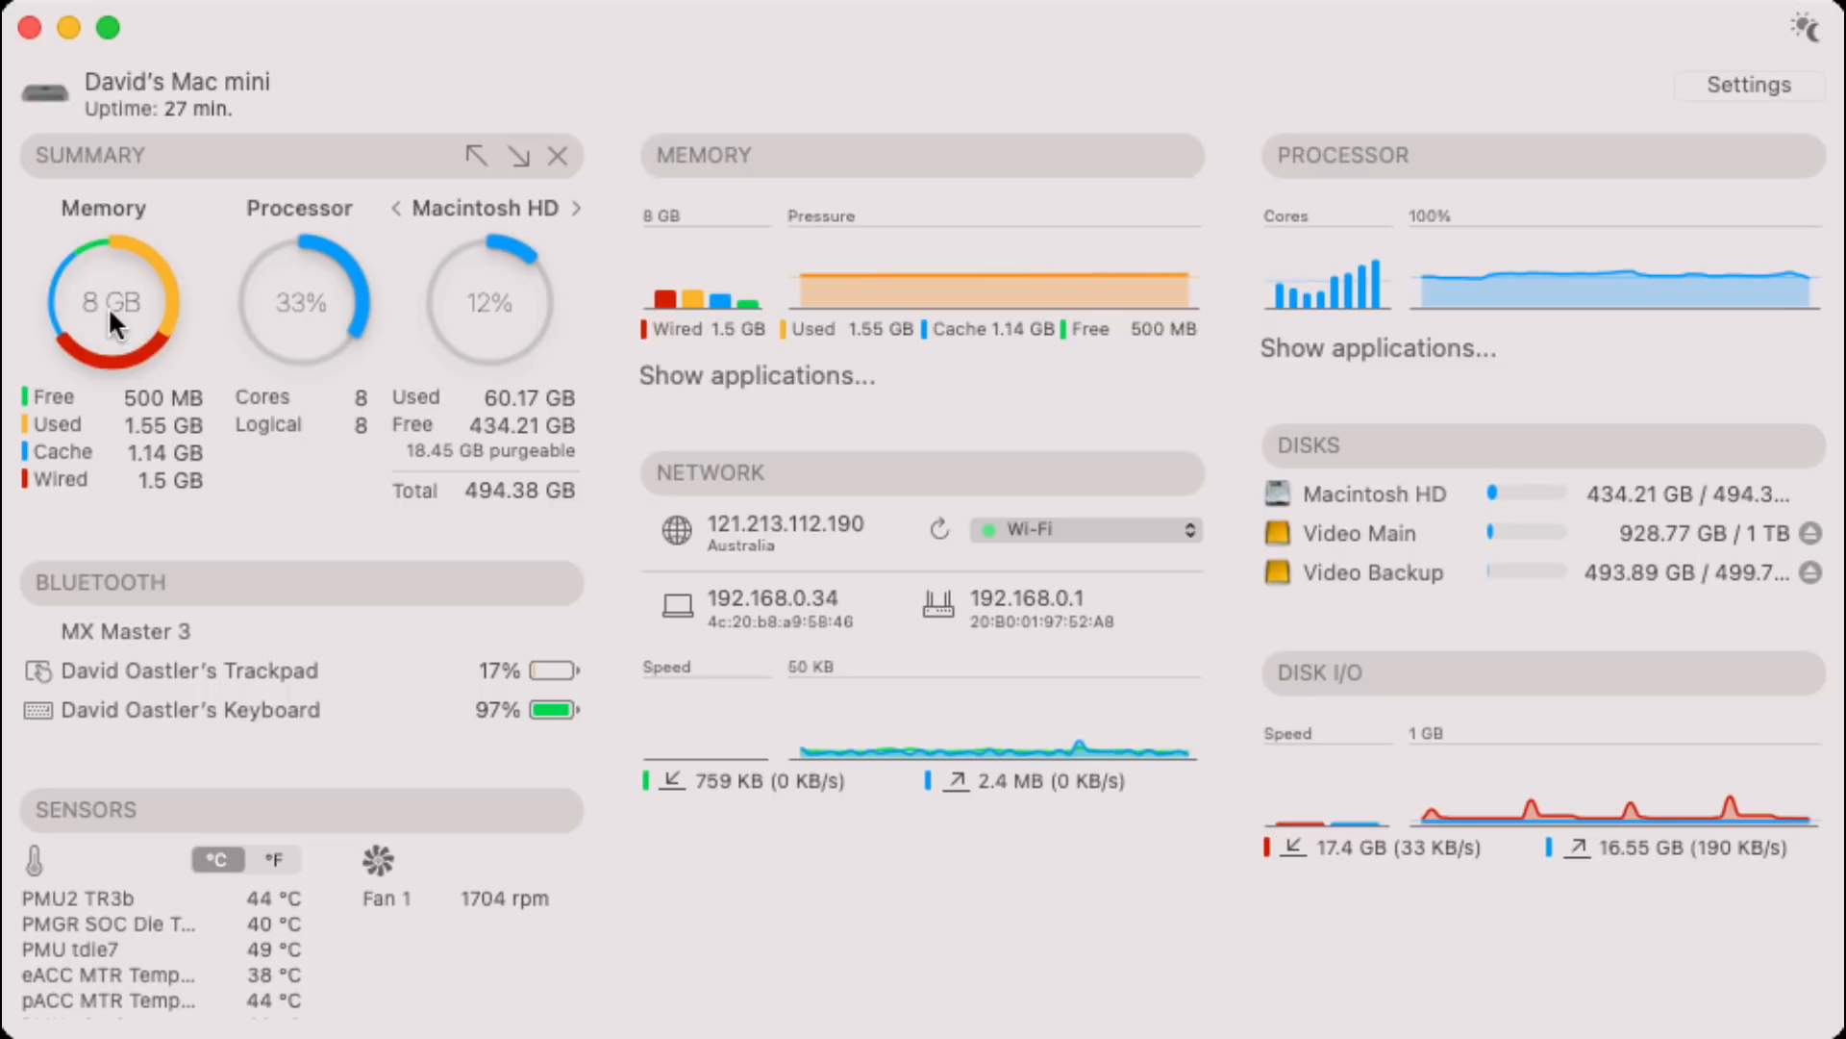
mouse_move(227, 308)
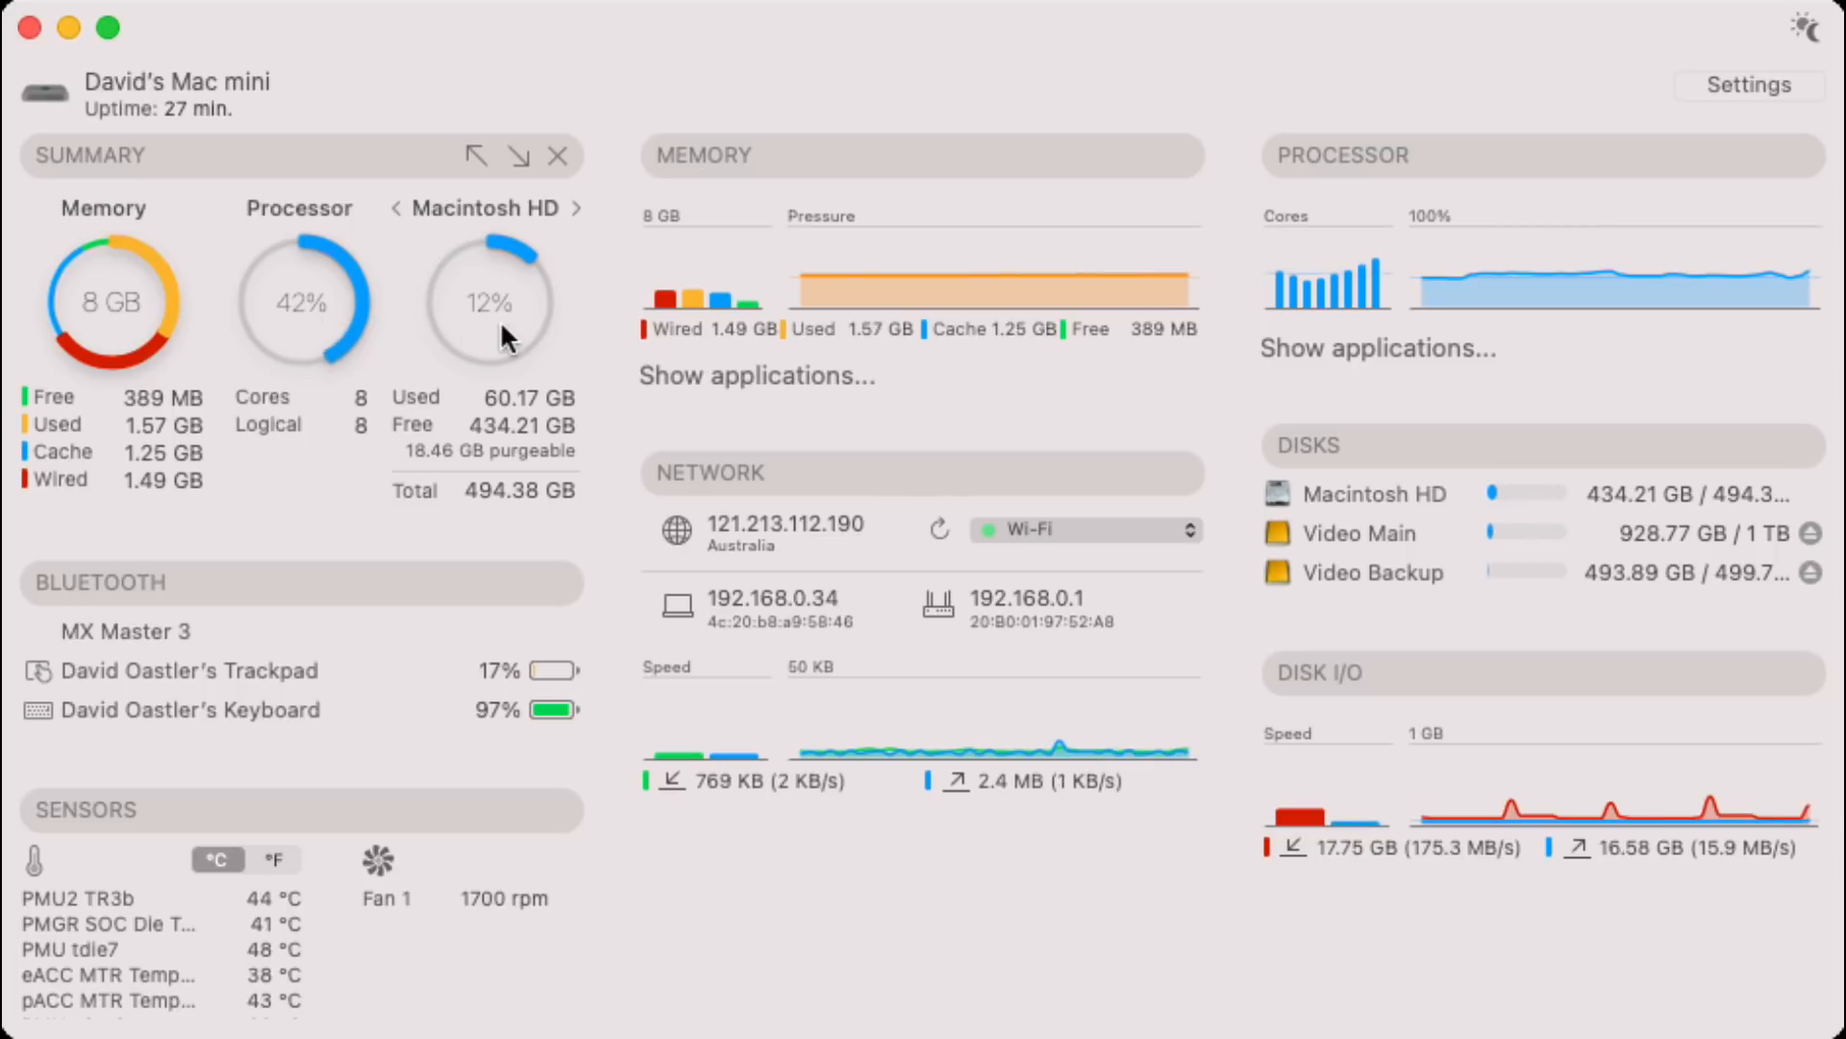
mouse_move(188, 371)
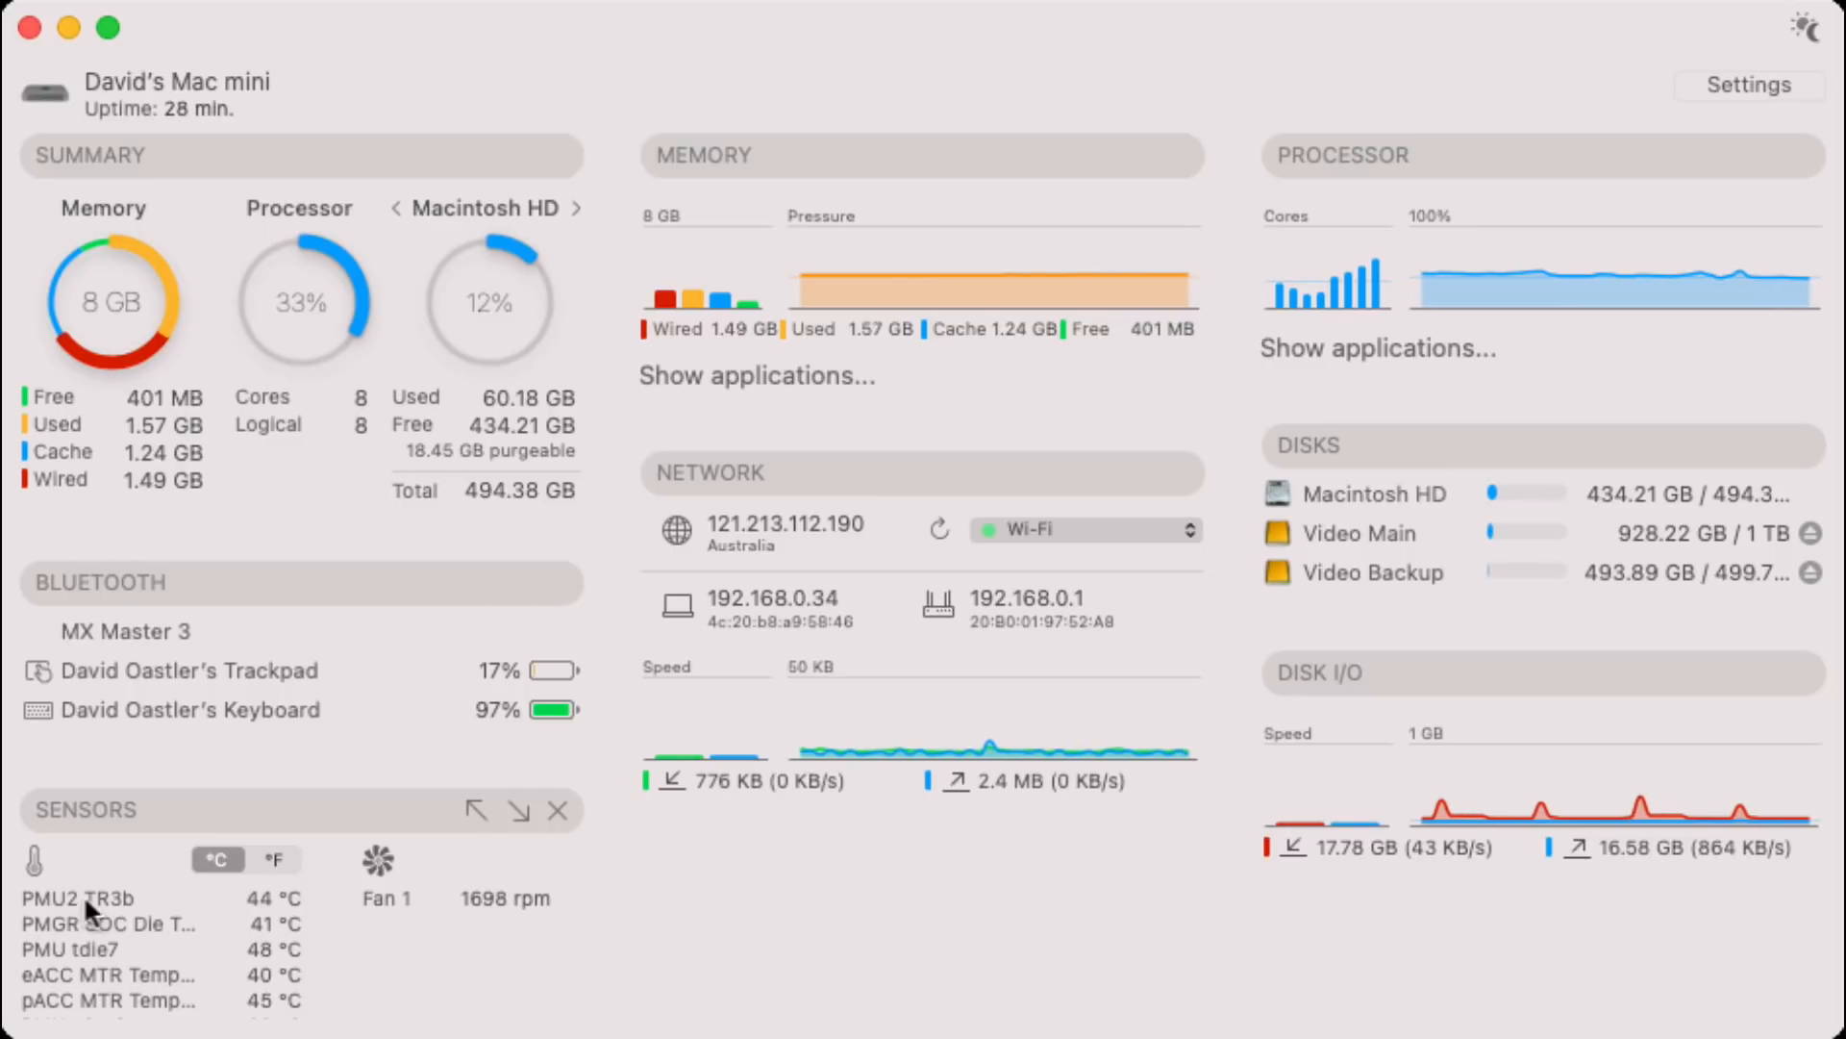
mouse_move(165, 969)
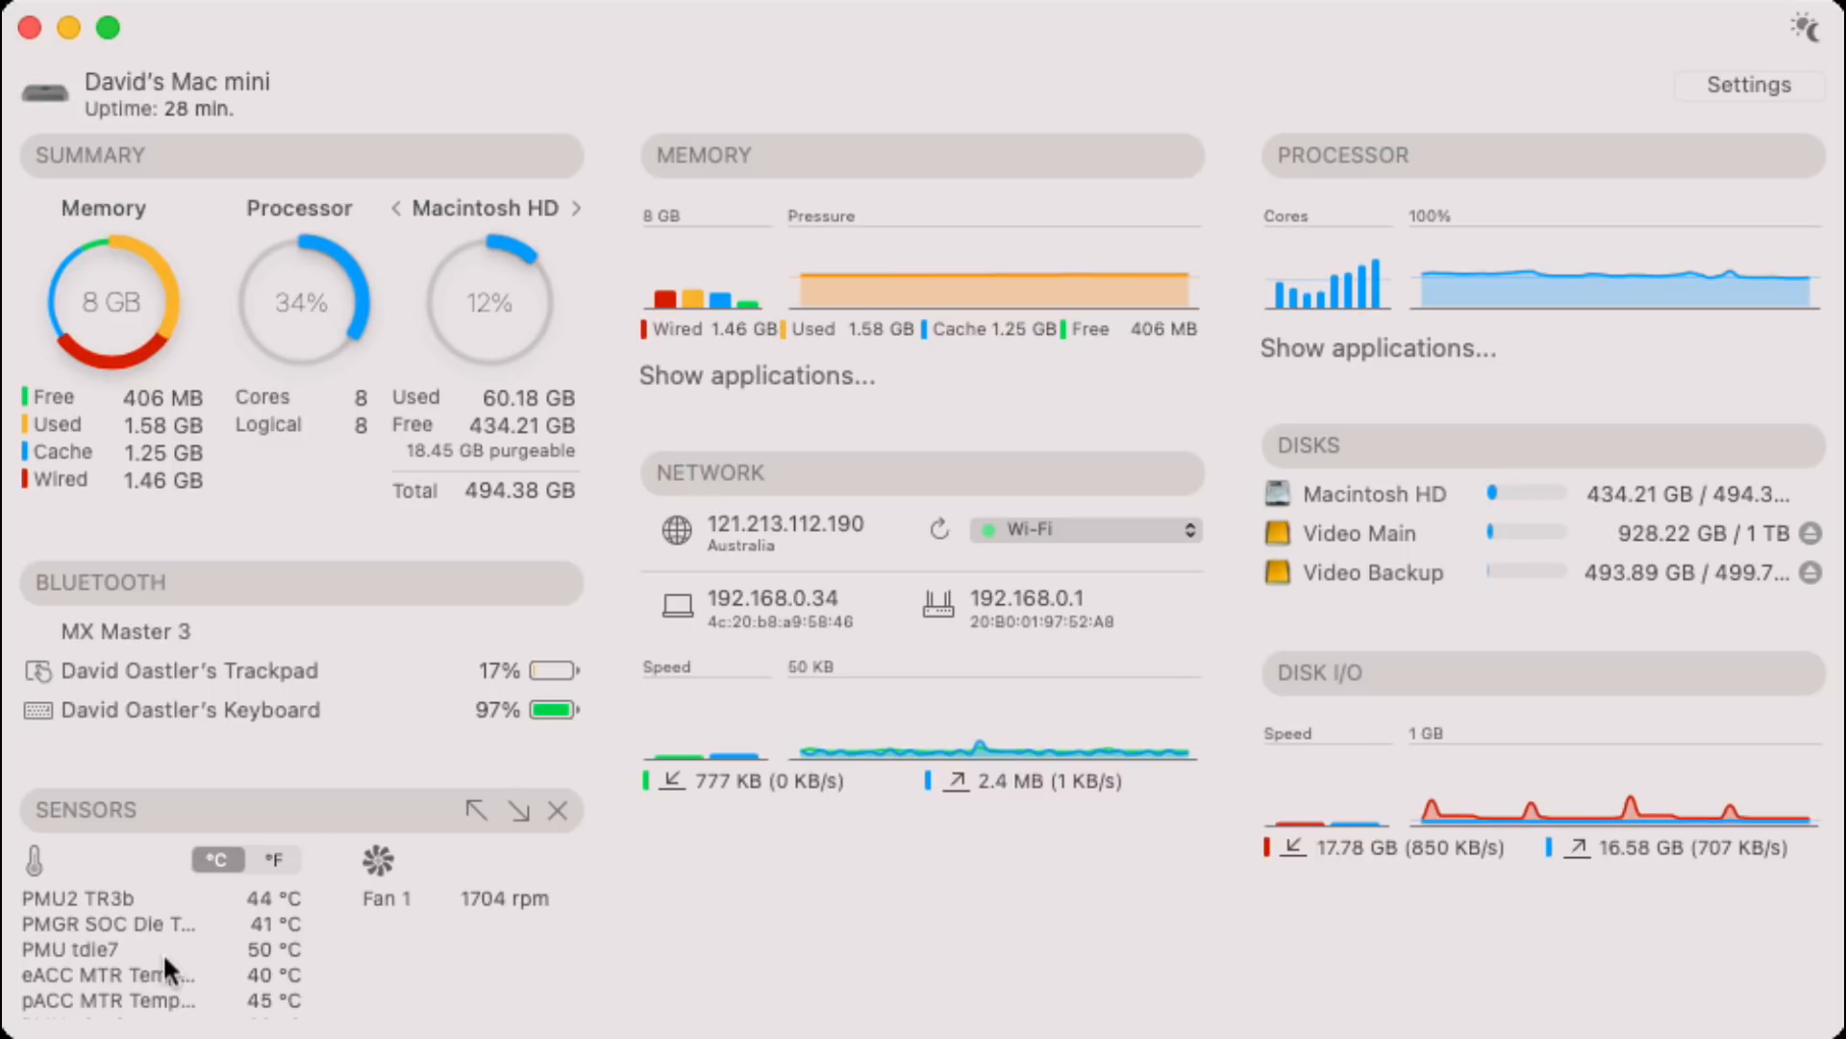
mouse_move(437, 920)
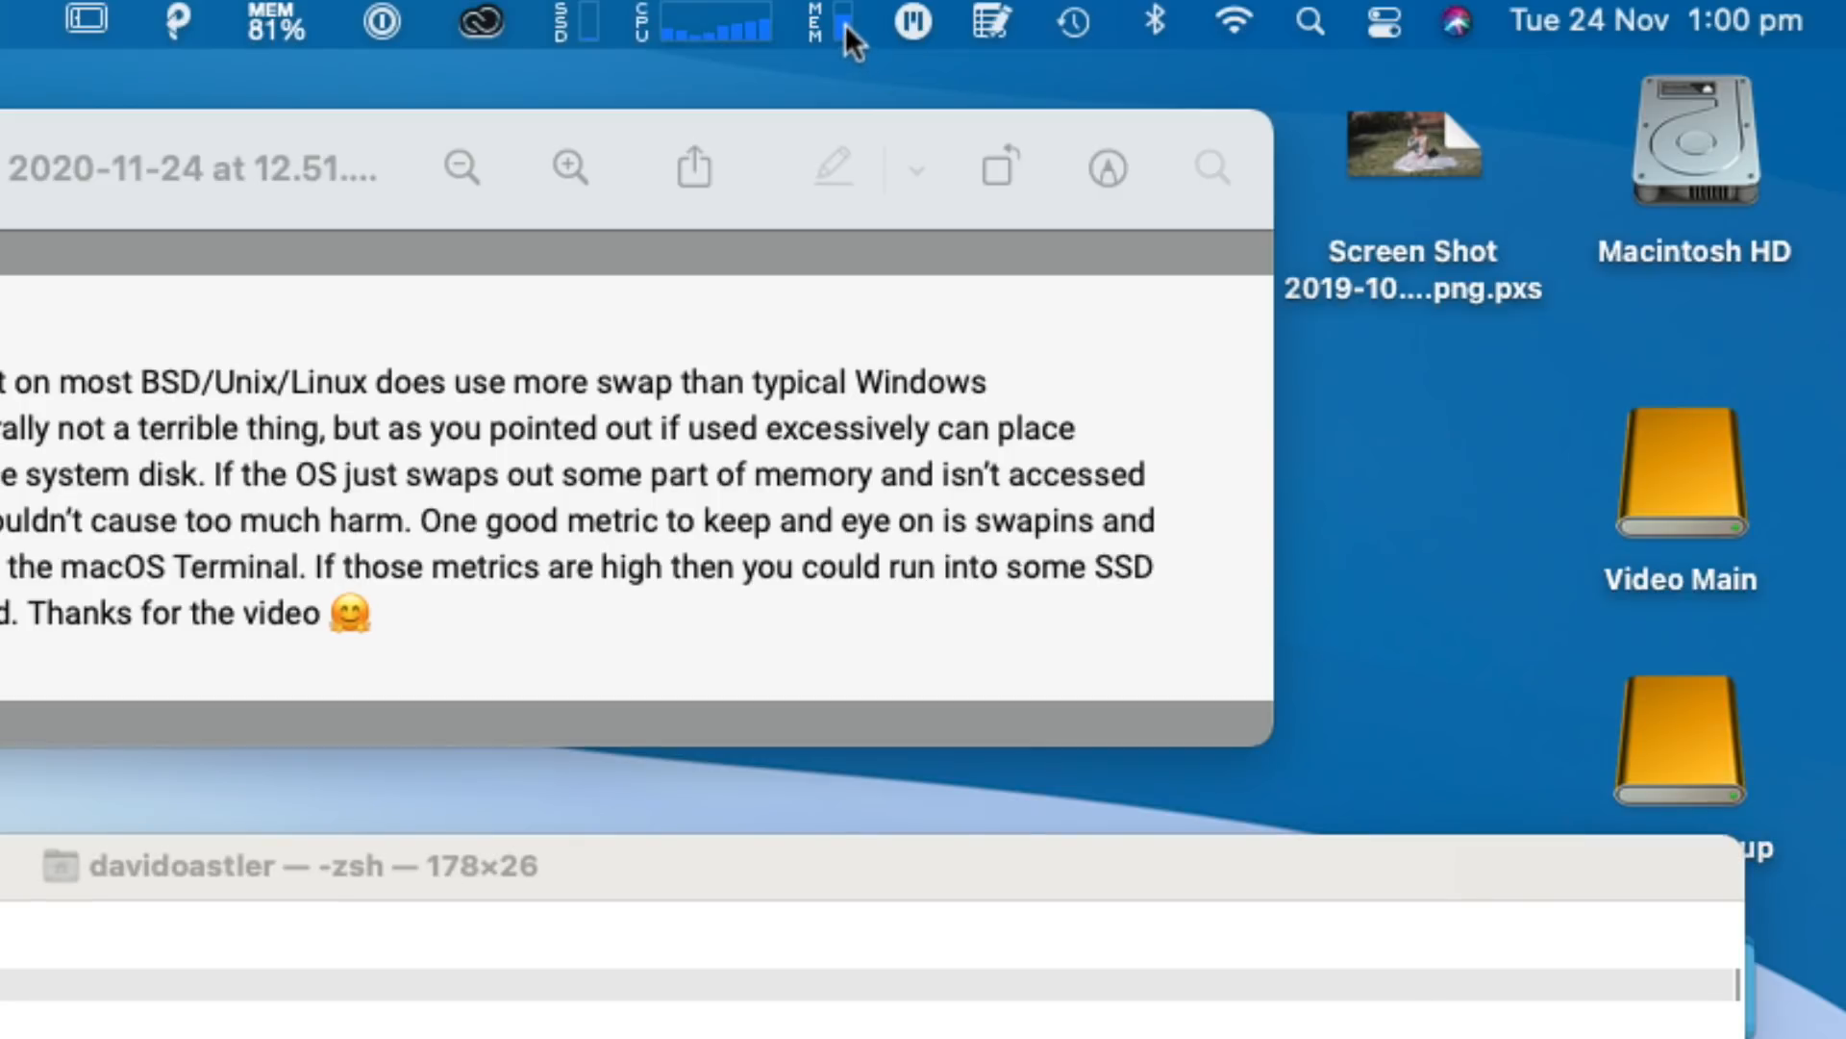
Show the iStat Menus memory dropdown with current memory pressure and swap usage.
left_click(811, 21)
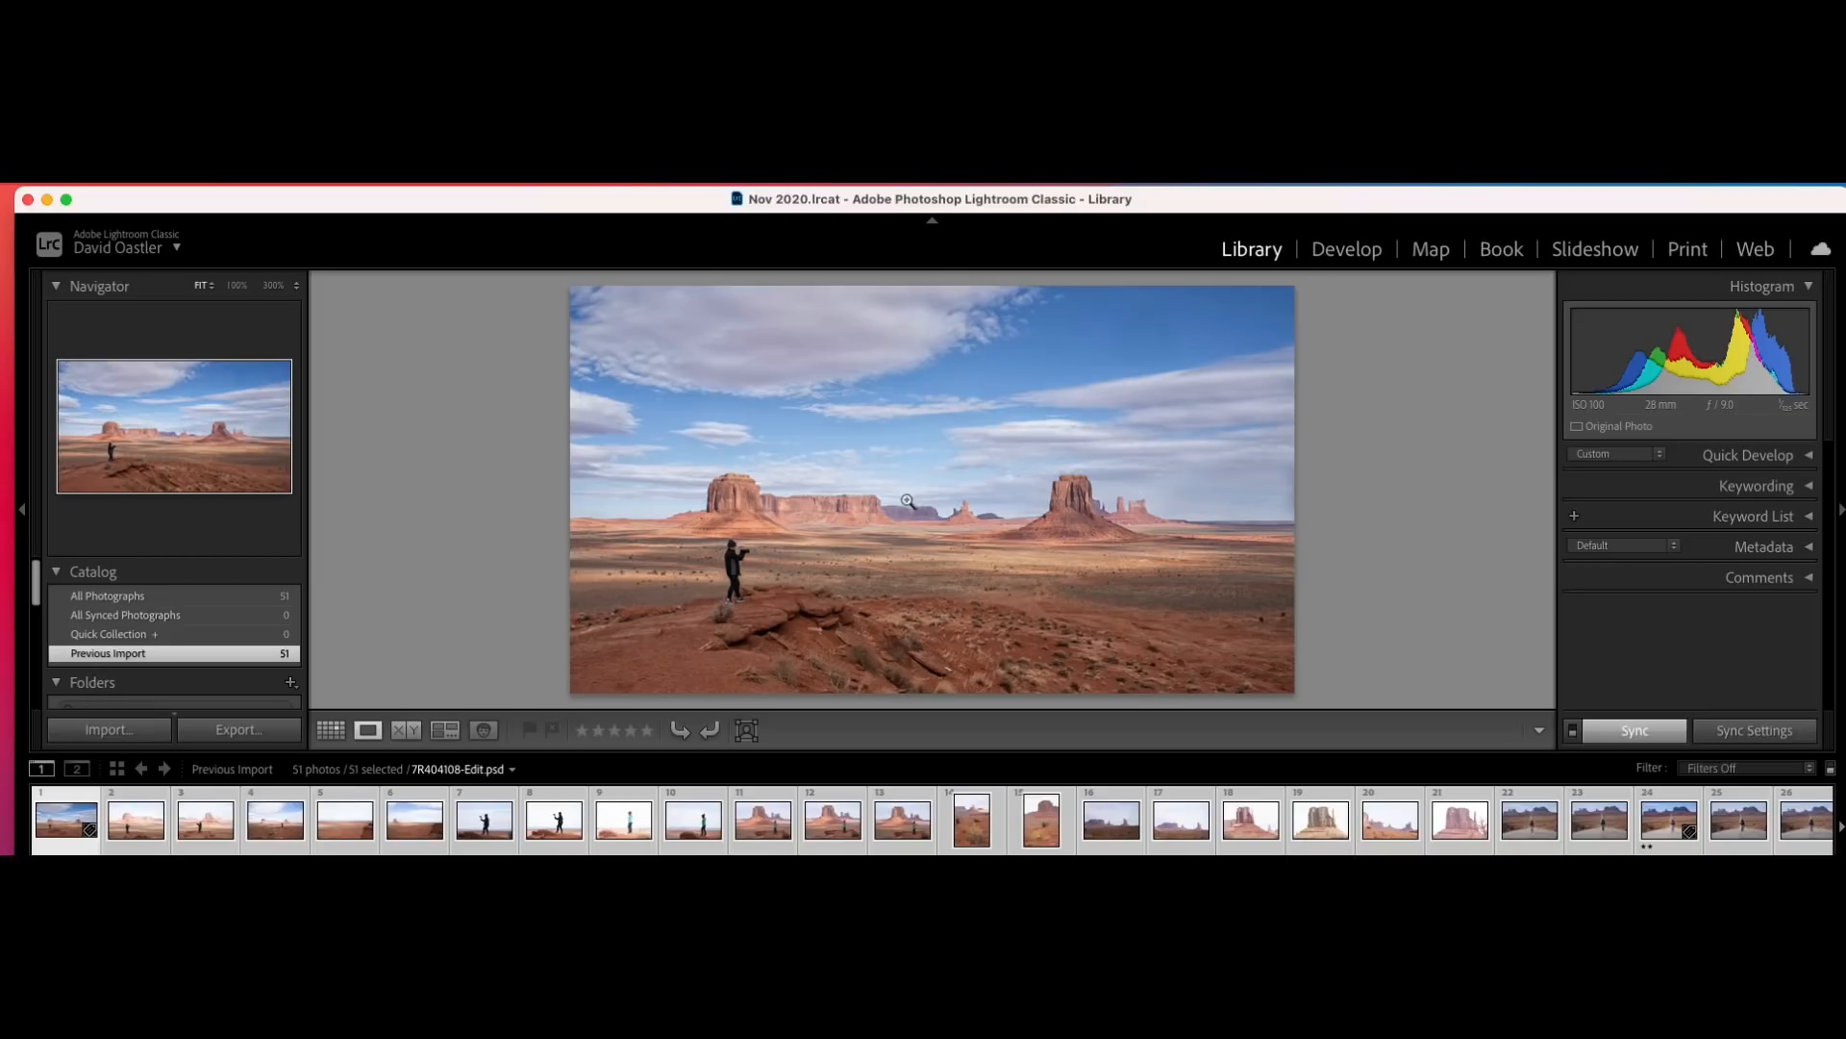
Bring up the context actions for the Monument Valley photo in the Library loupe.
right_click(906, 500)
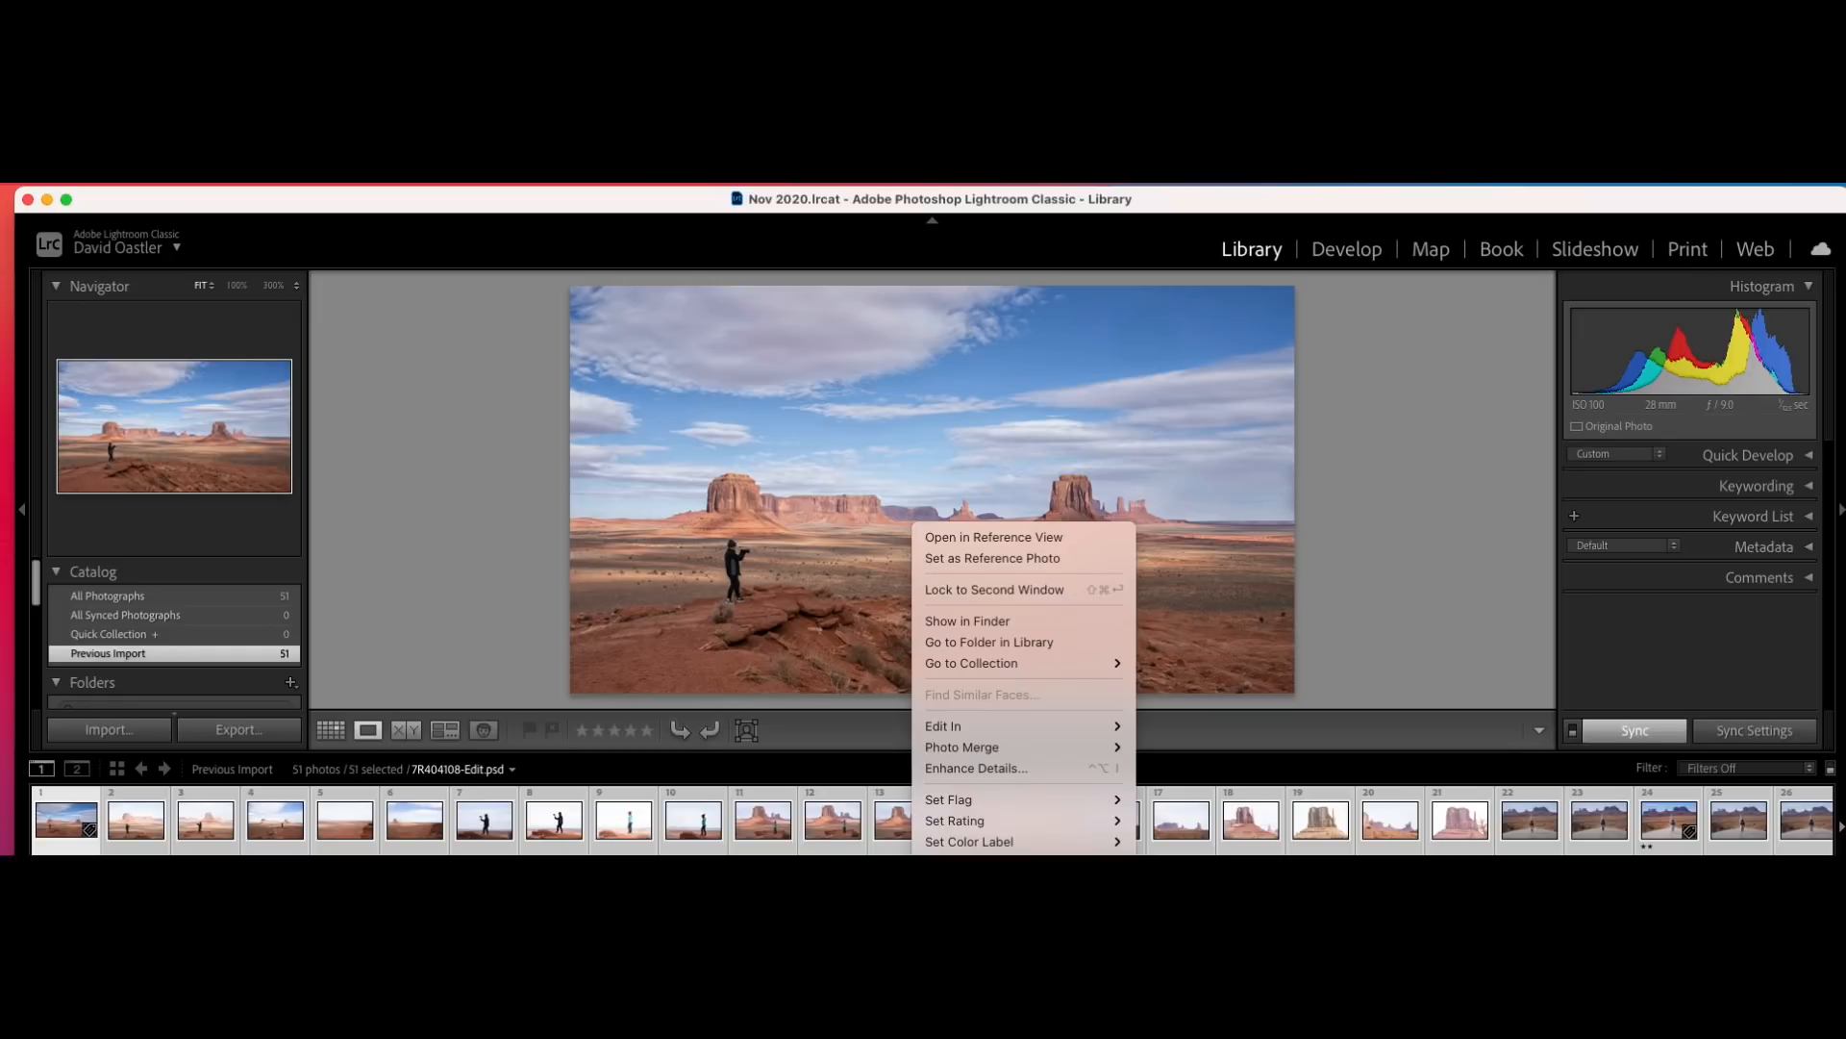
mouse_move(912, 531)
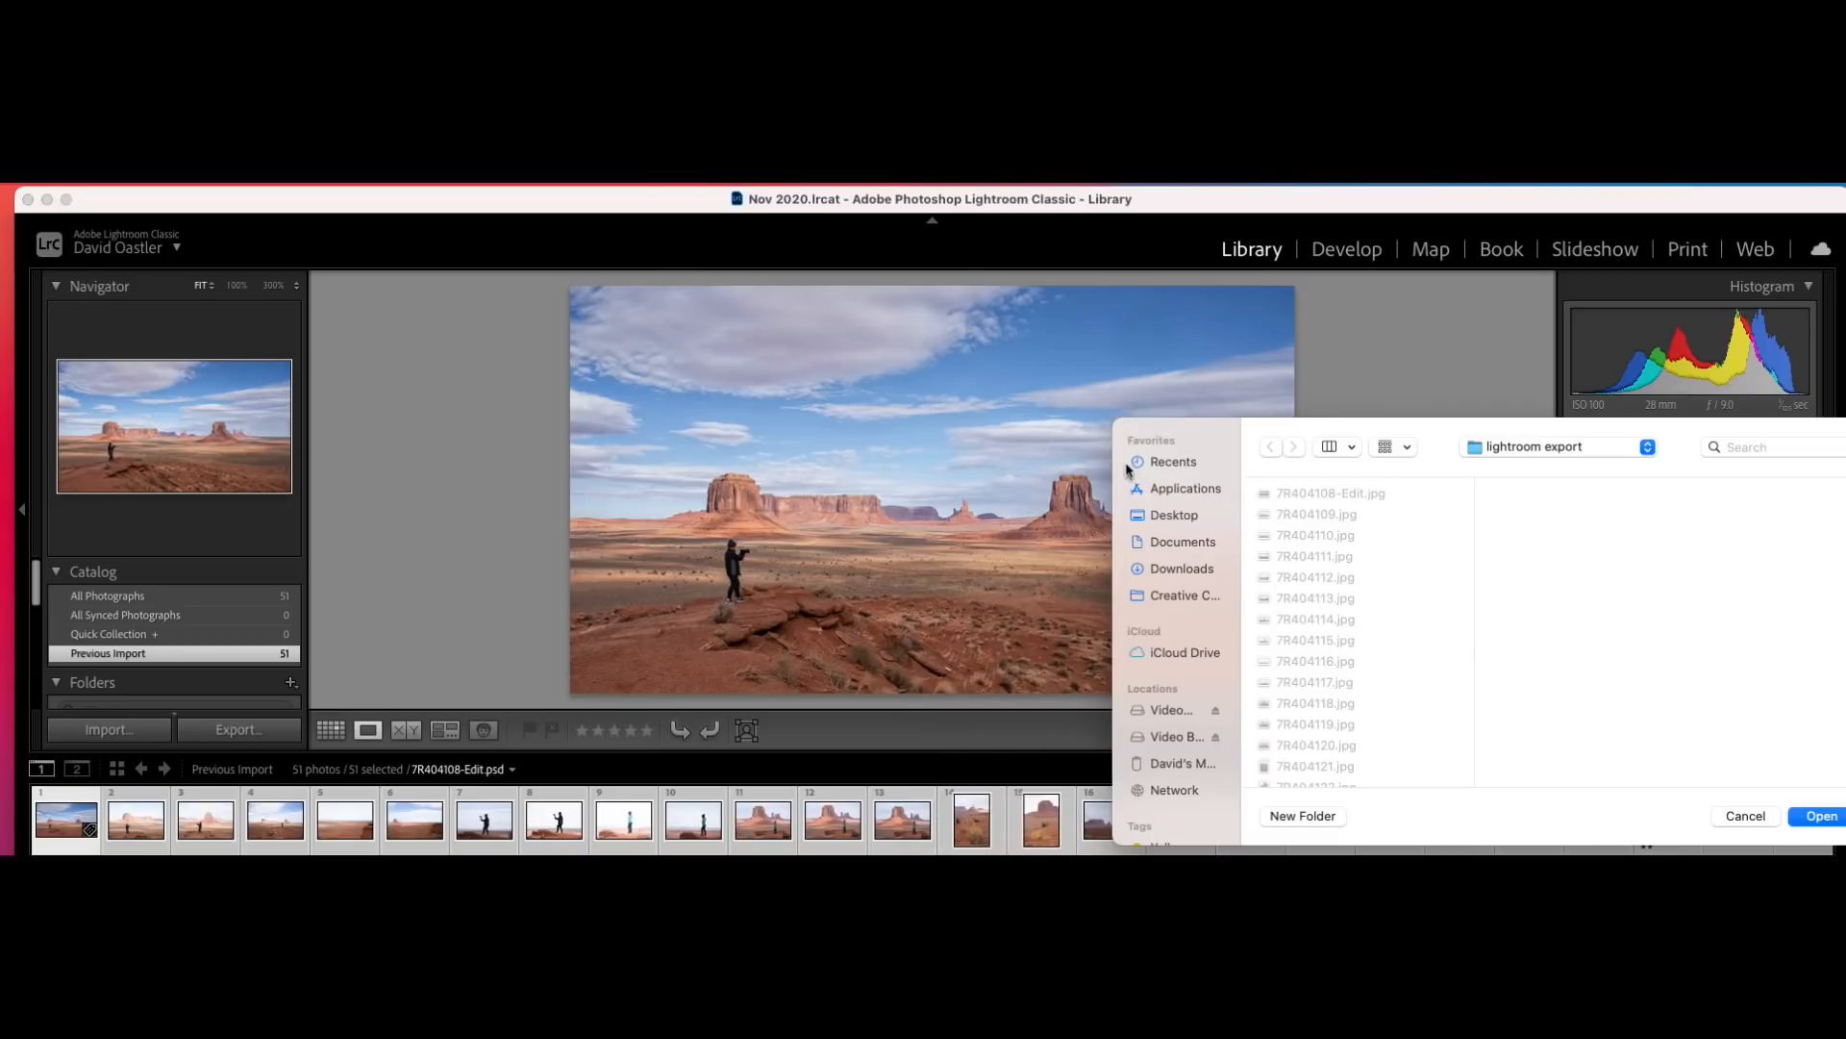
mouse_move(1696, 825)
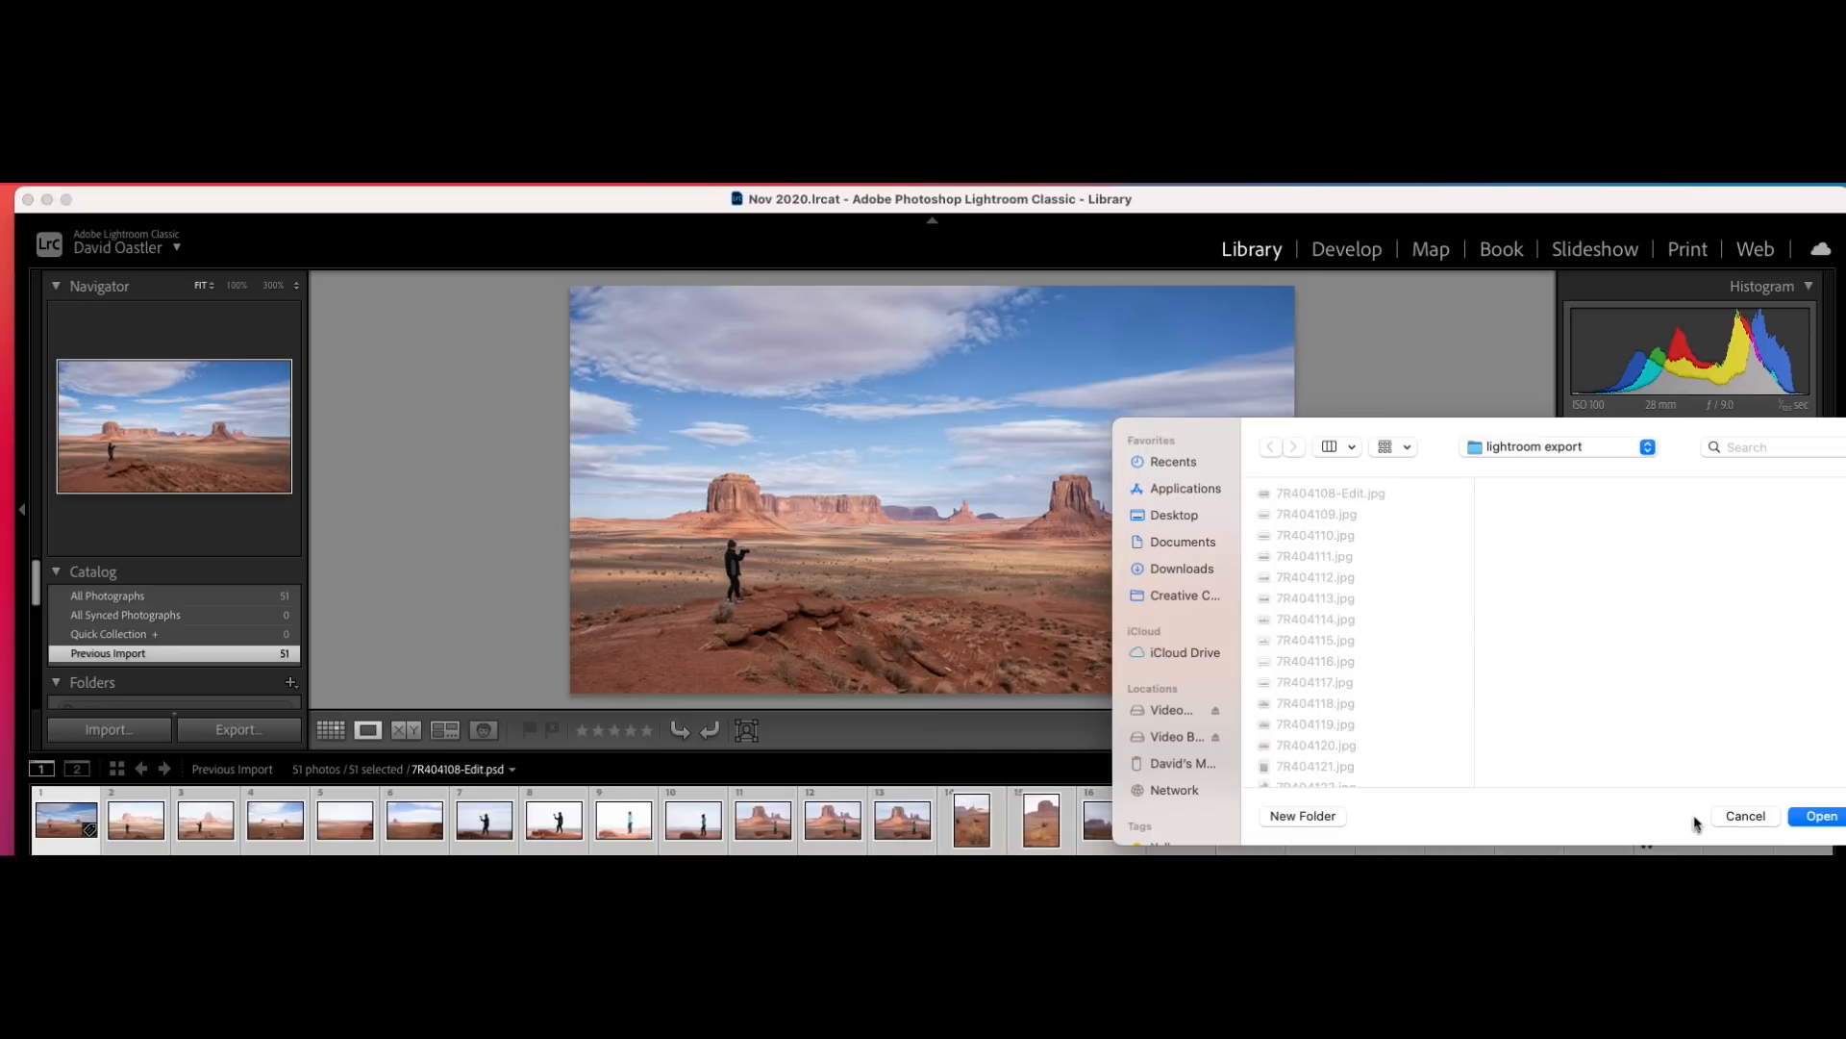
mouse_move(1821, 815)
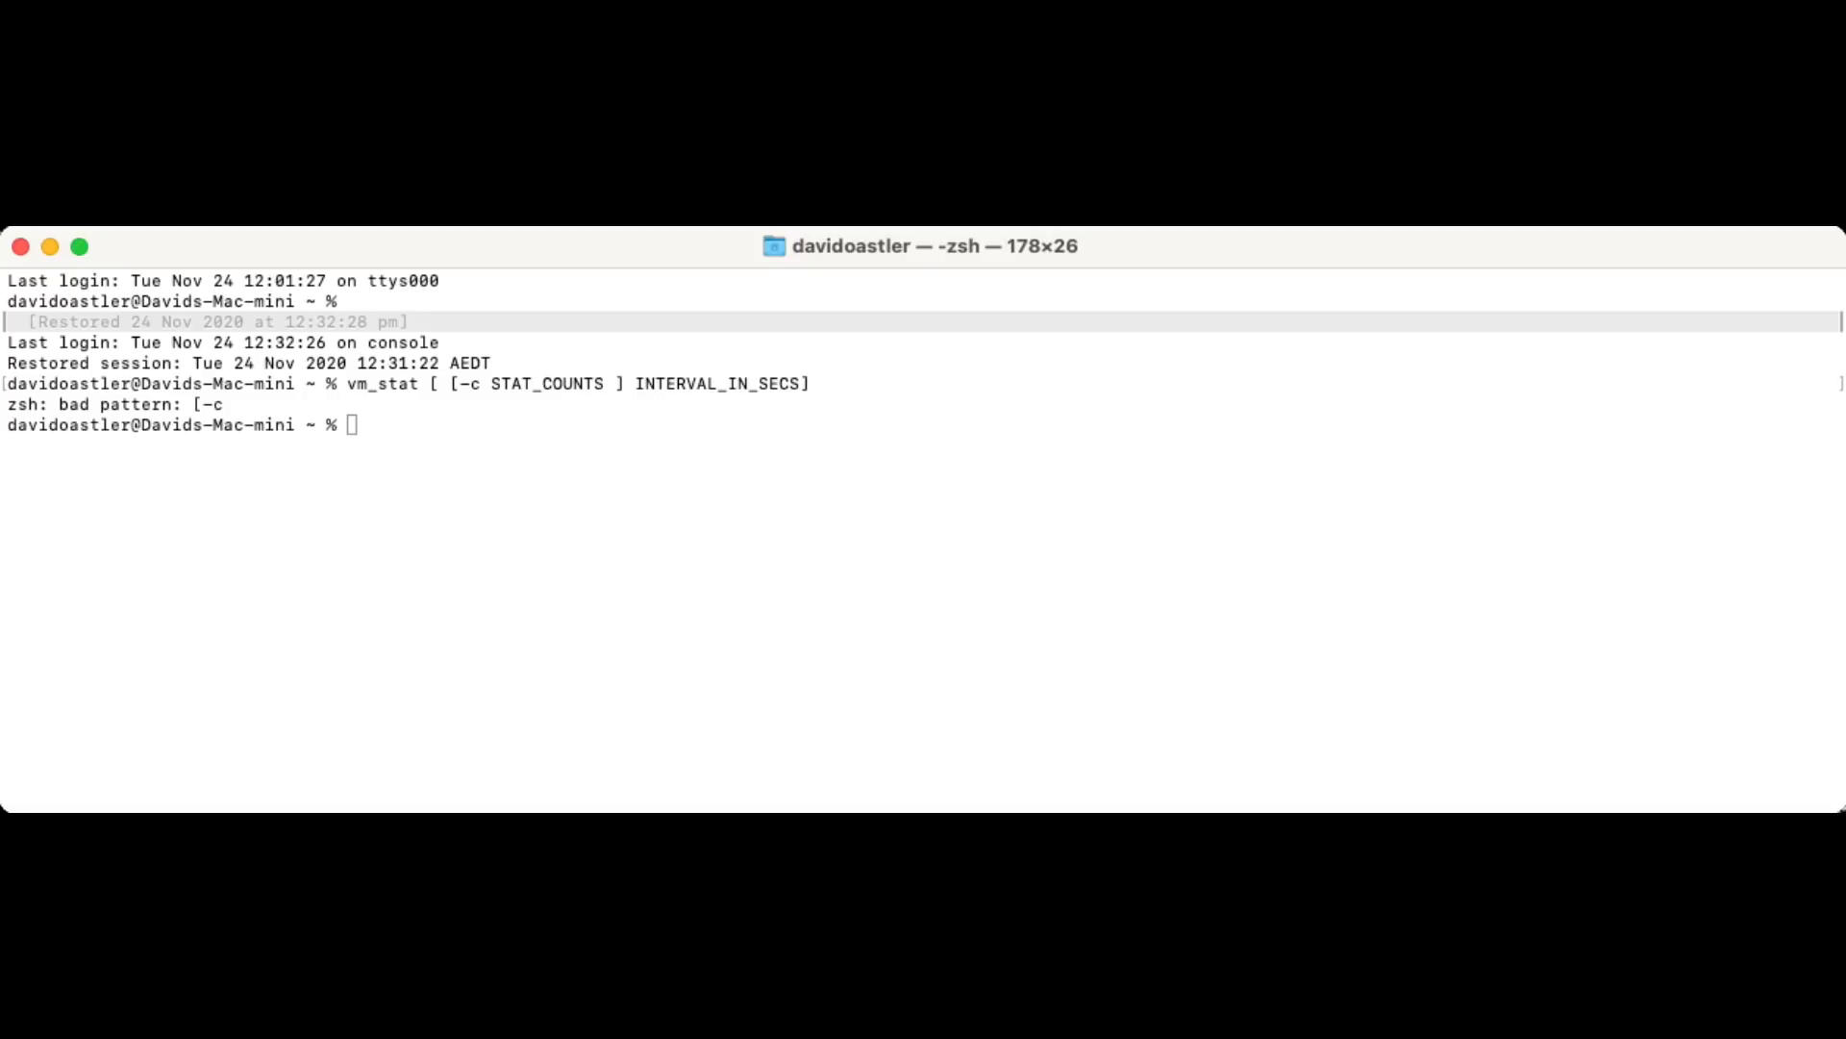
Run vm_stat -c 10 1 for ten one-second samples, then show the MEM panel reporting 1.80 GB swap.
type("vm_stat -c 10 1")
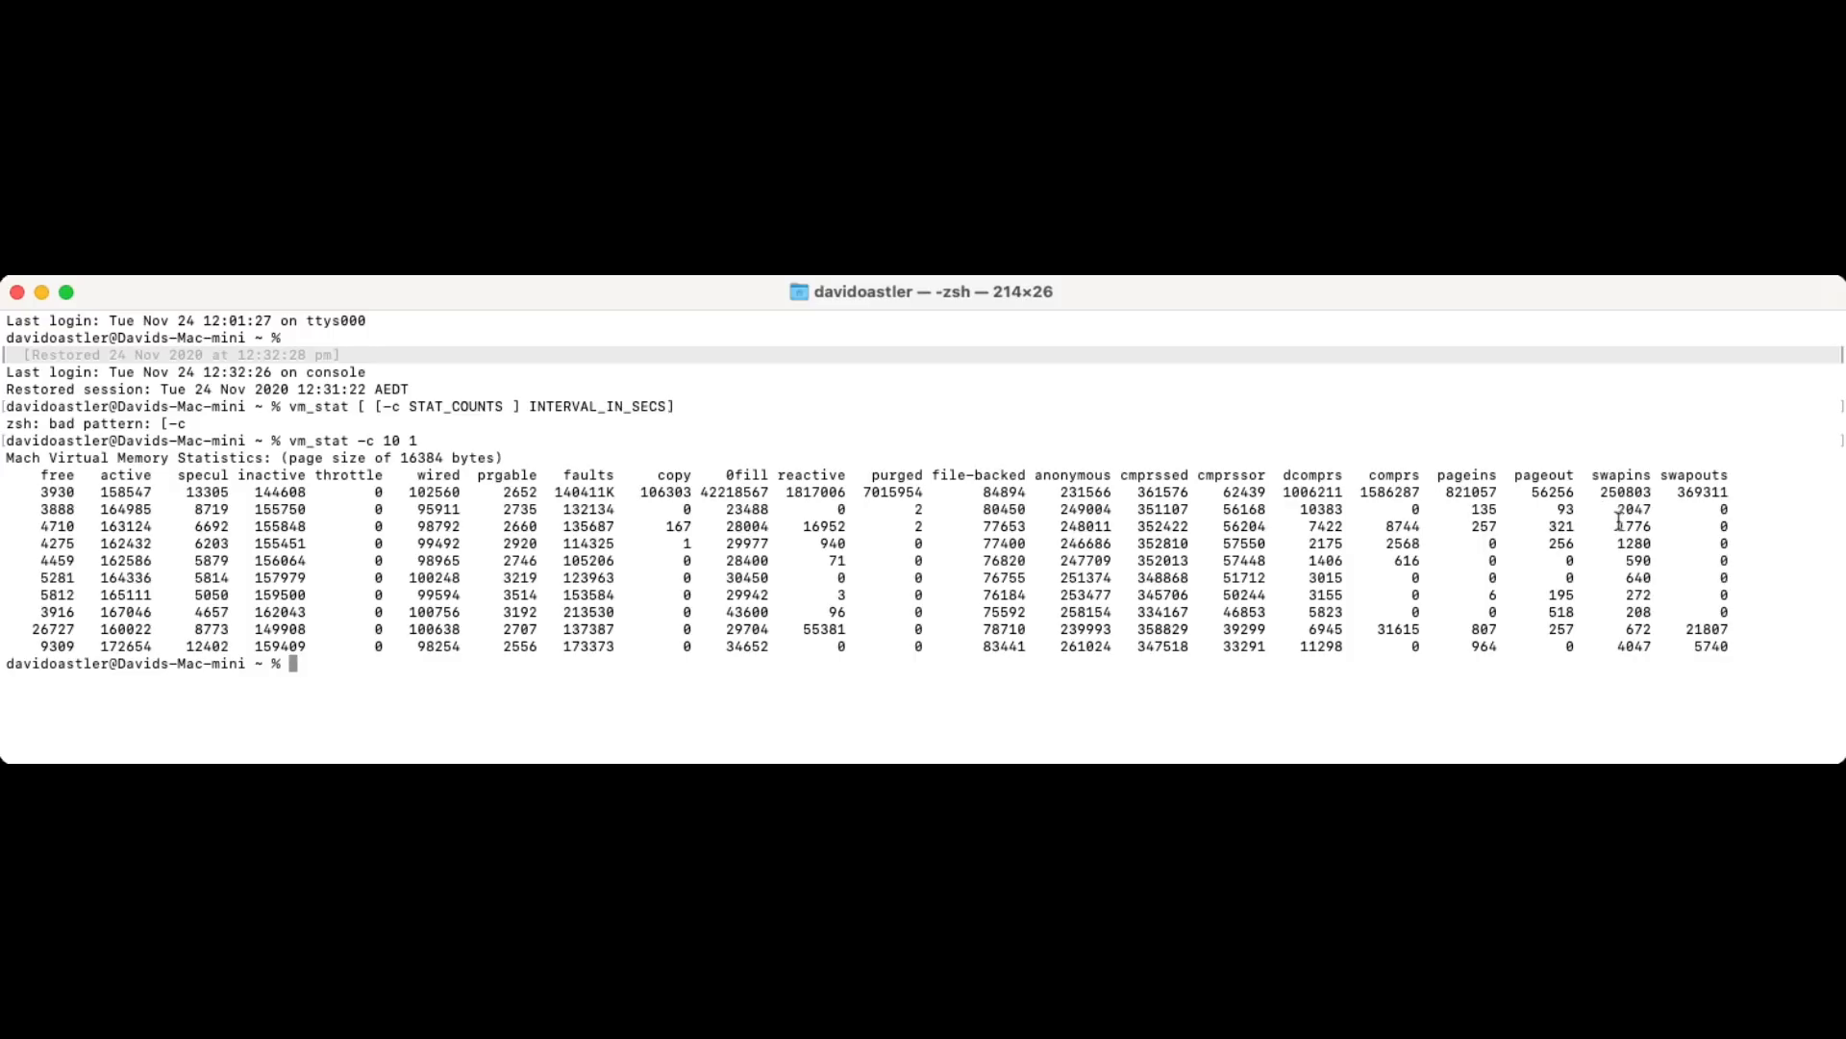
mouse_move(1542, 548)
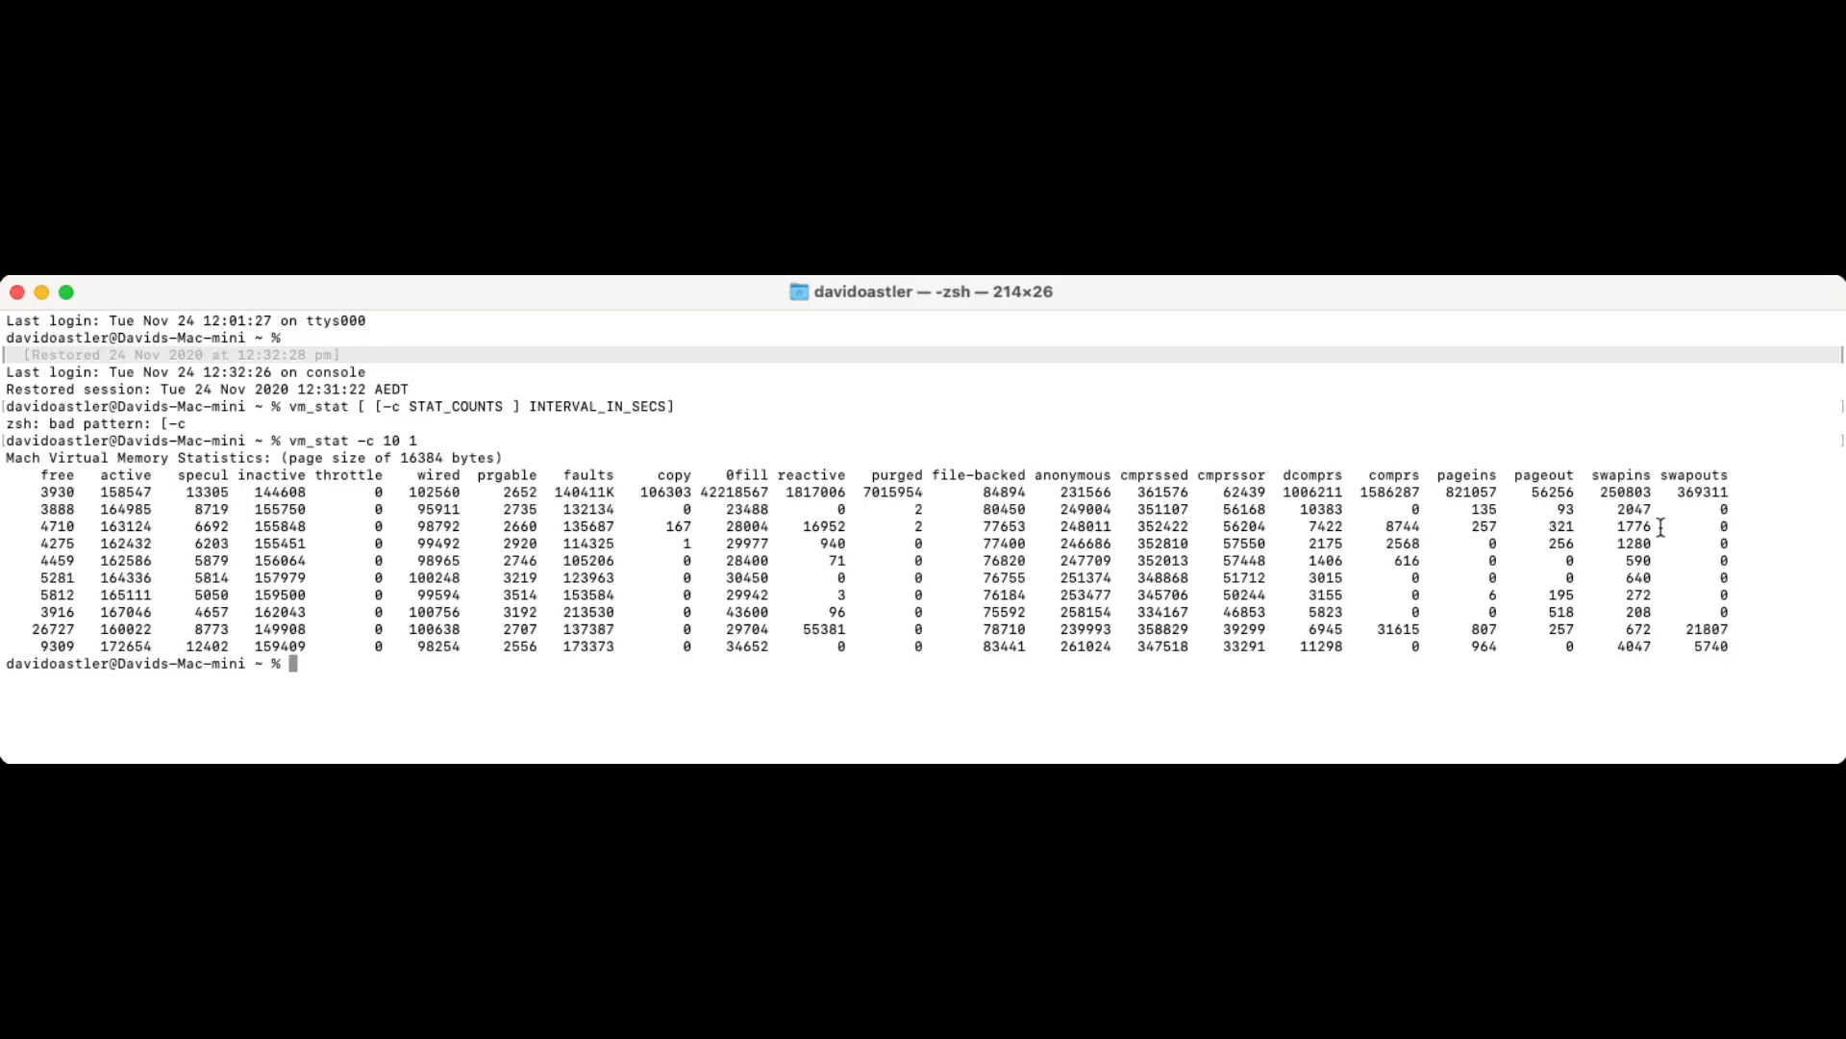
mouse_move(1554, 658)
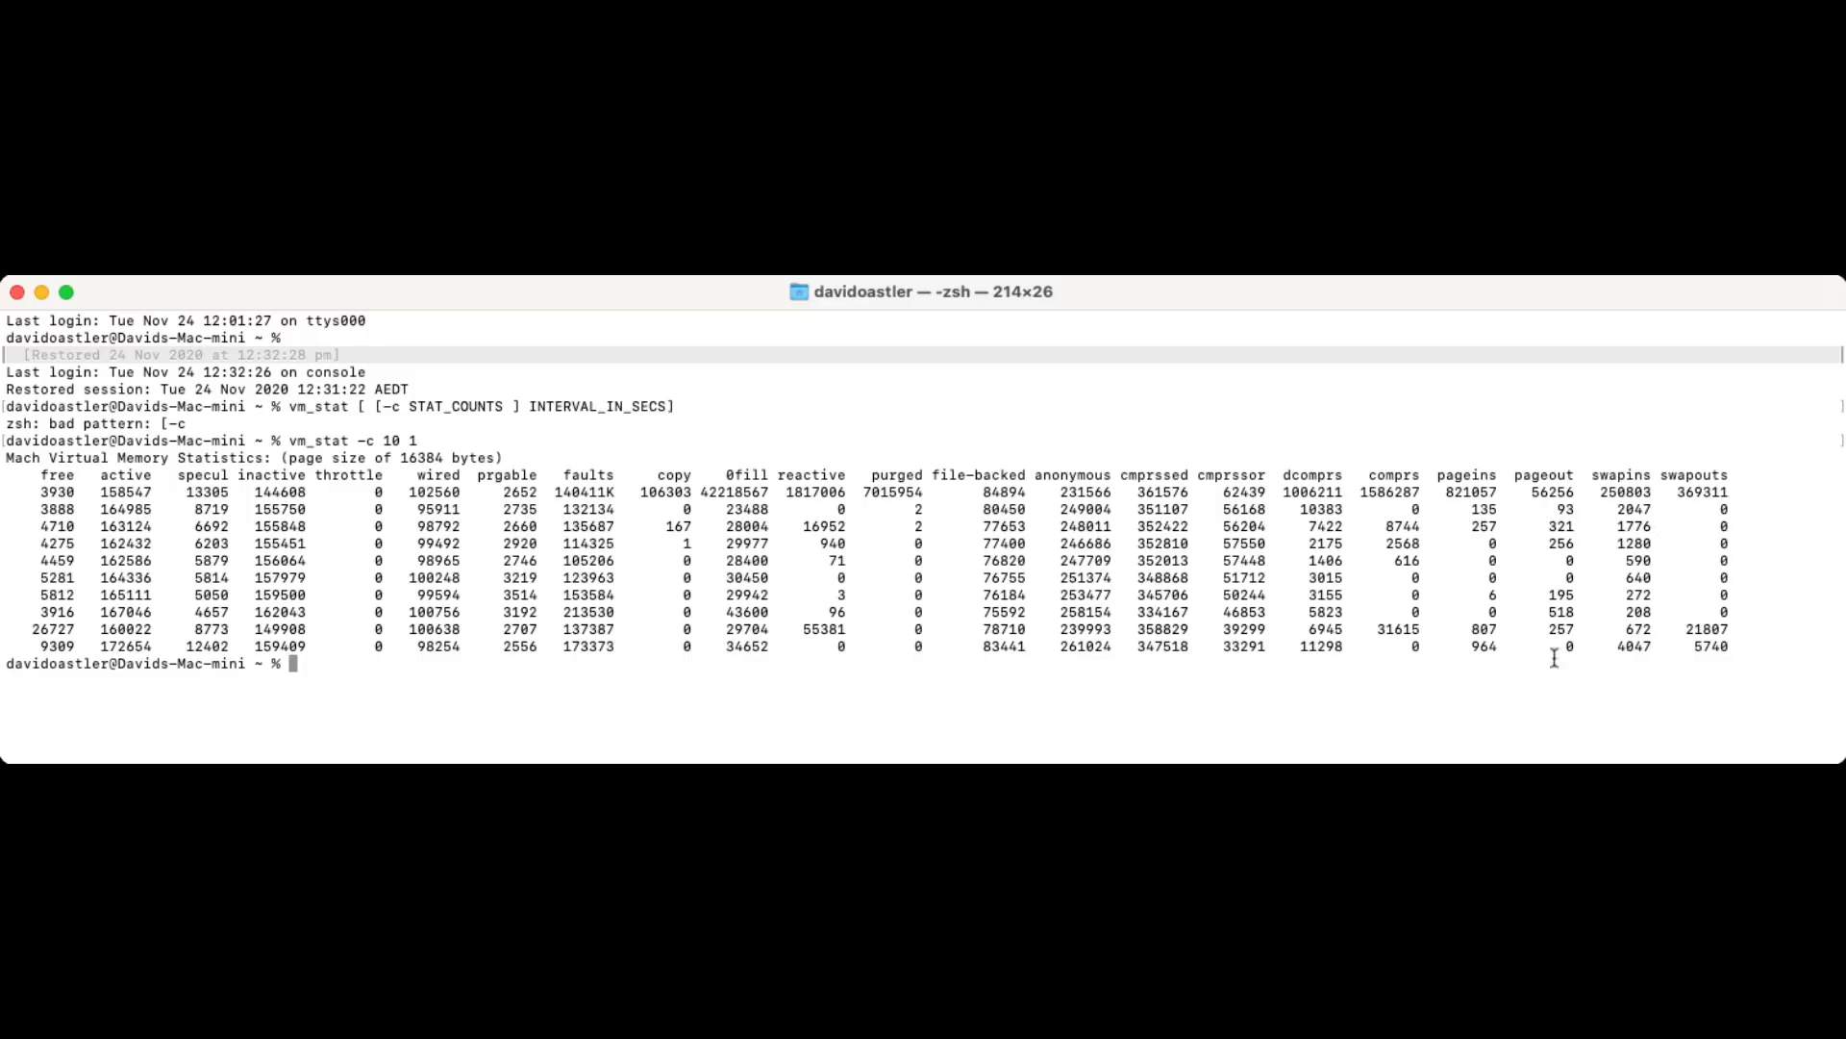
mouse_move(1629, 612)
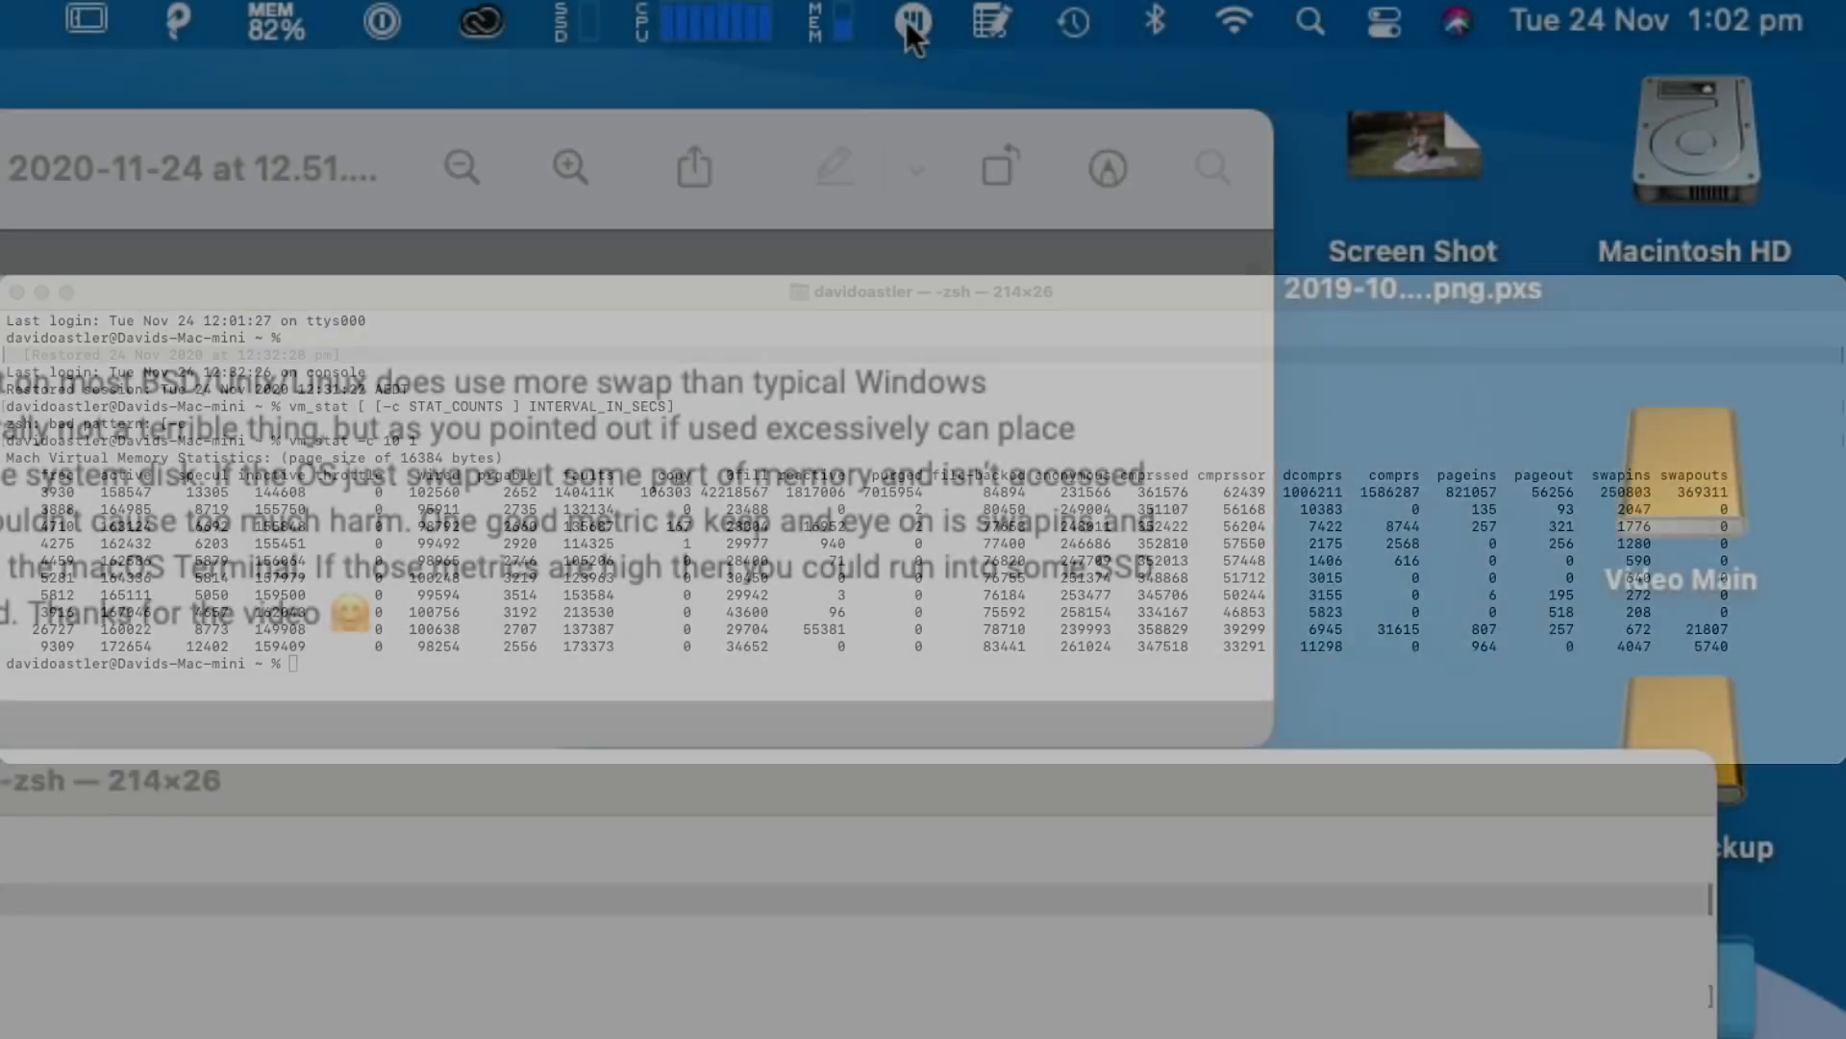
left_click(812, 23)
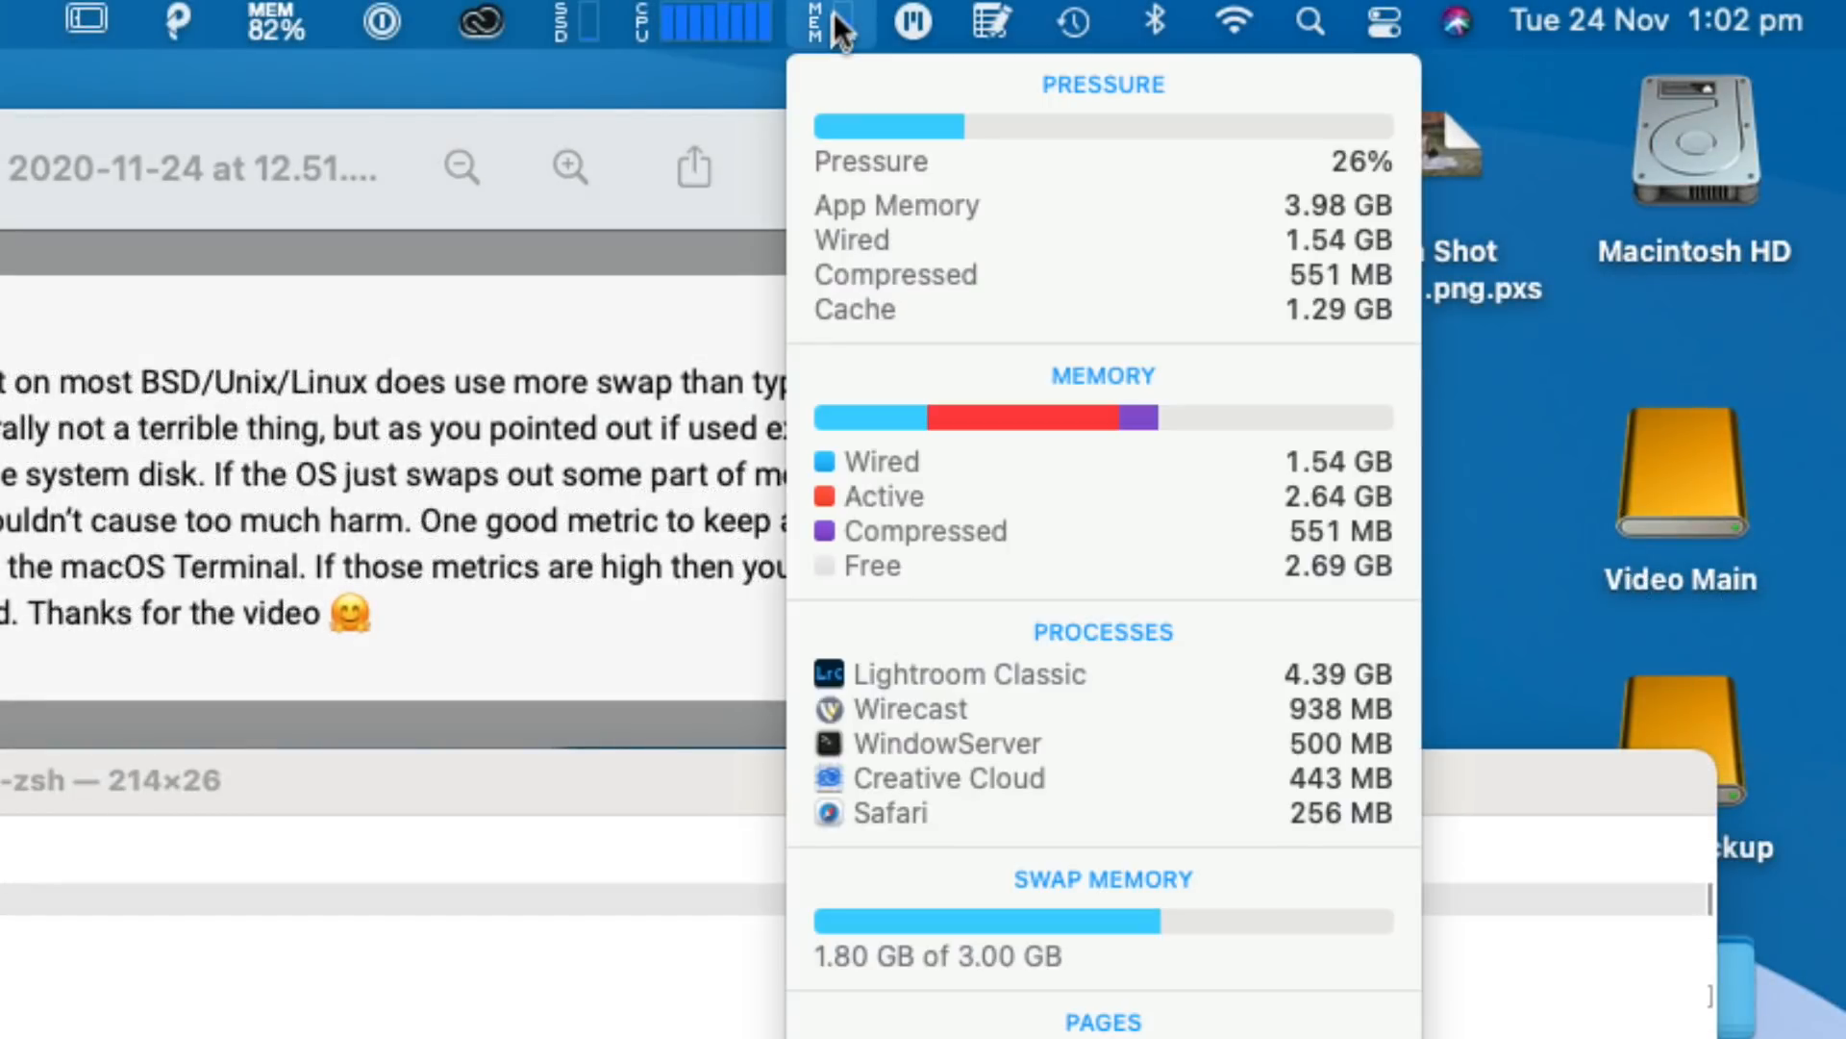